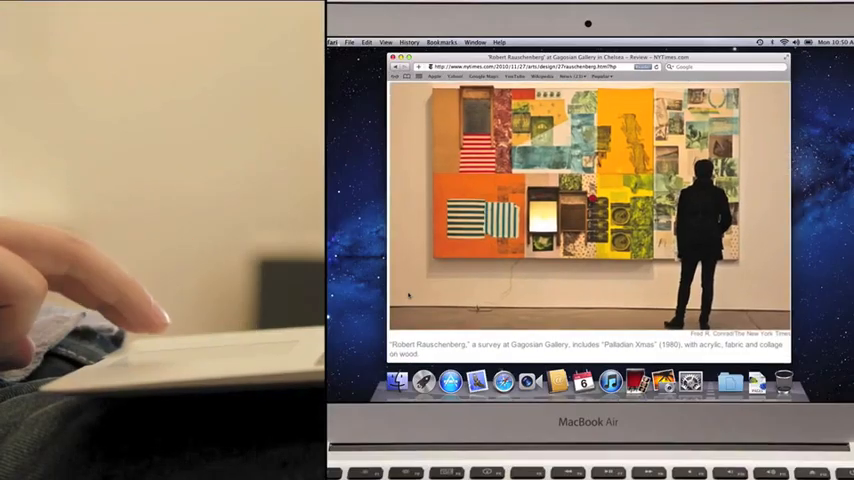
Scroll down through the Rauschenberg art review on the NYTimes page in Safari
scroll(down, 3)
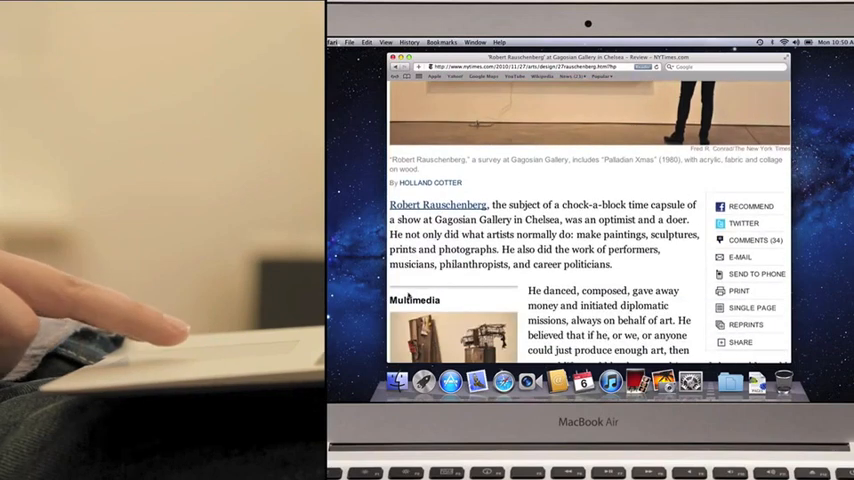
scroll(down, 3)
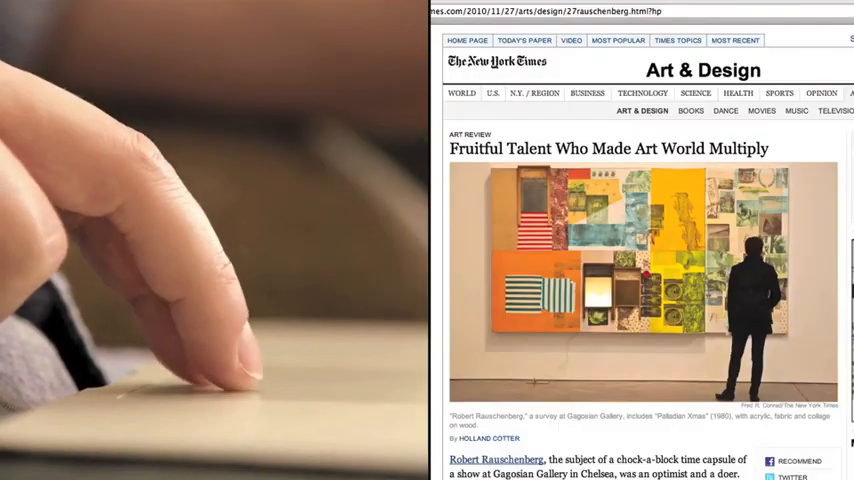
scroll(down, 3)
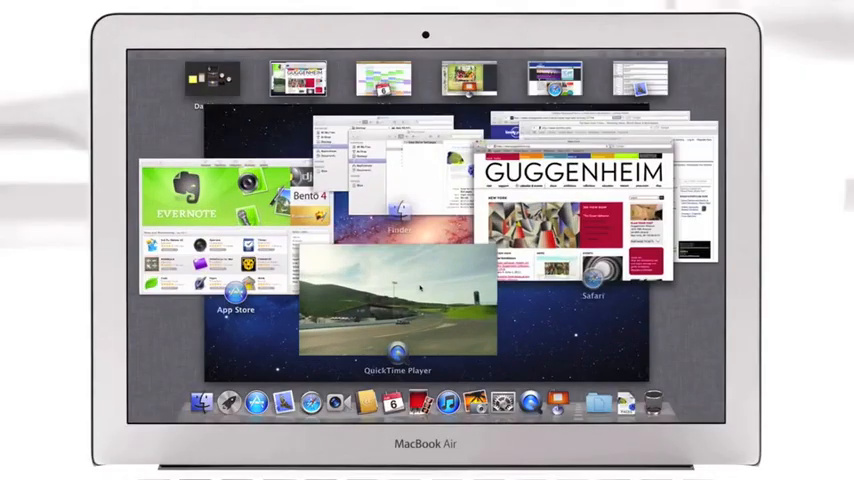
Survey windows in Mission Control, then open Launchpad and its Creativity folder
click(397, 305)
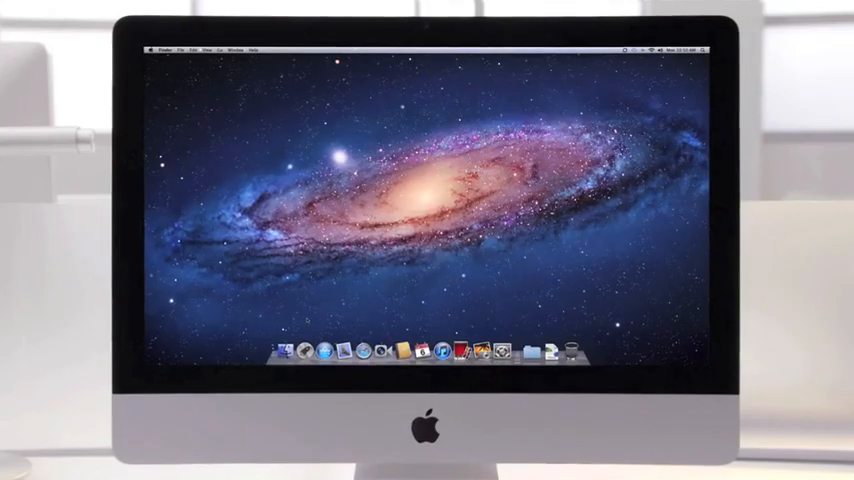
click(318, 348)
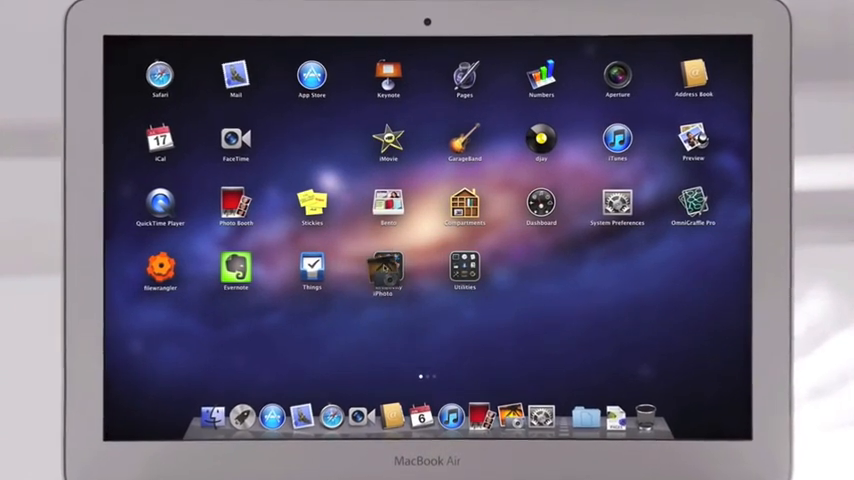
click(386, 270)
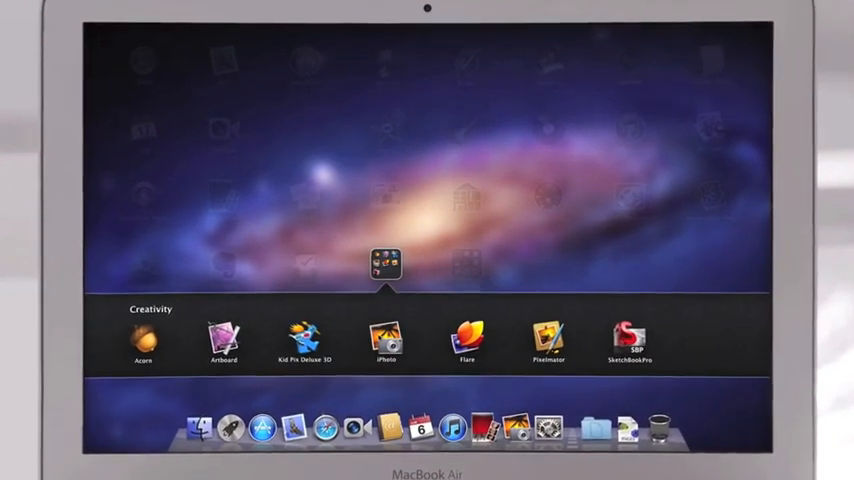
click(385, 338)
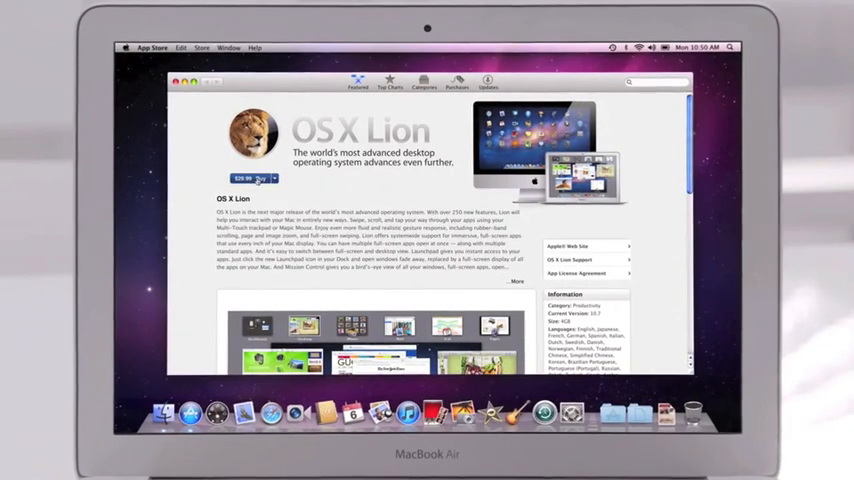
Hit the $29.99 Buy button on the OS X Lion App Store page
click(247, 178)
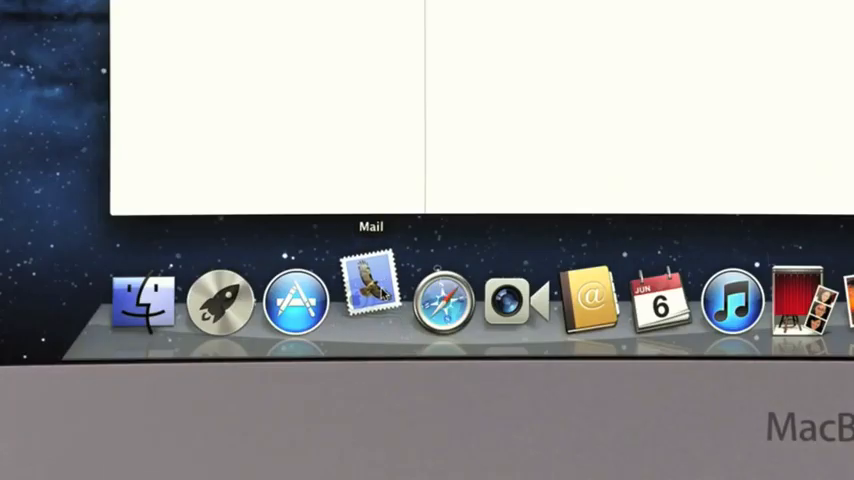
Launch Mail from the Dock and scroll down the inbox message list
click(370, 300)
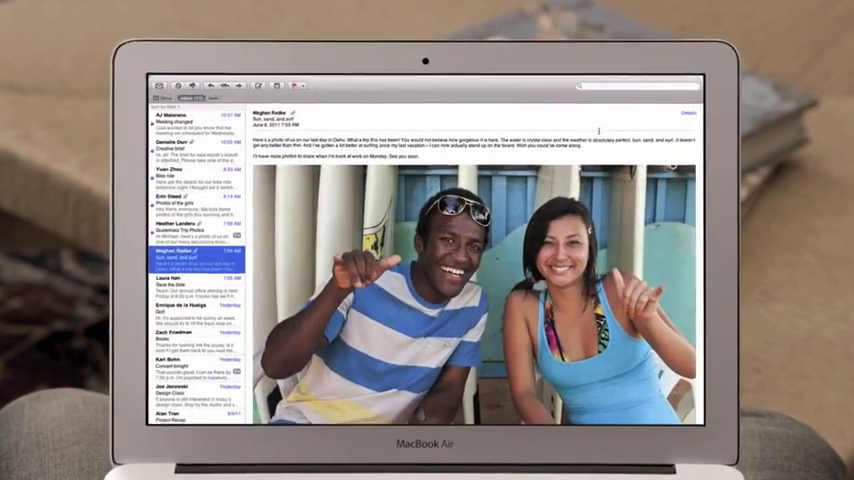
scroll(down, 3)
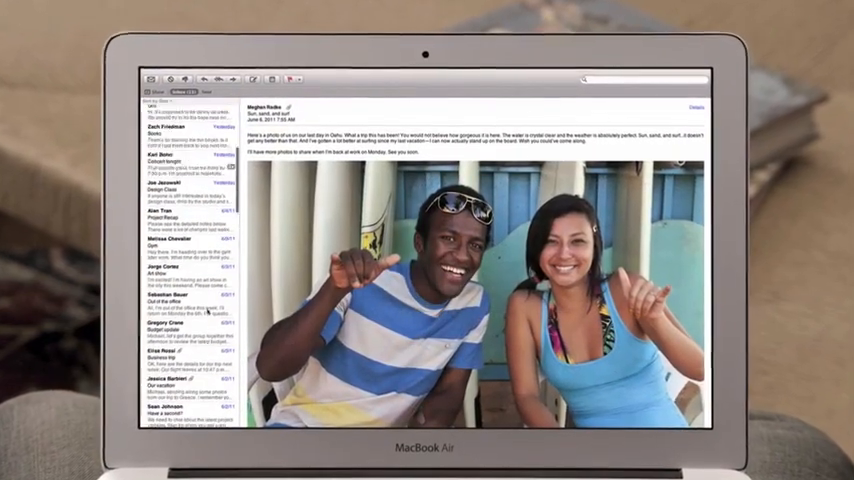